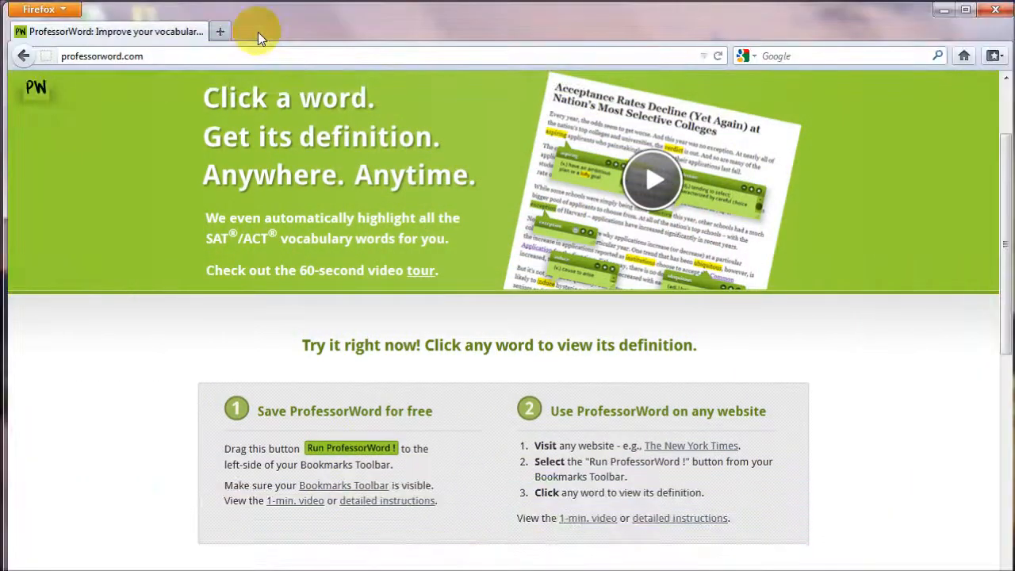
Step: Show the toolbar visibility menu from the empty tab strip area
{"action": "right_click", "coordinate": [262, 30]}
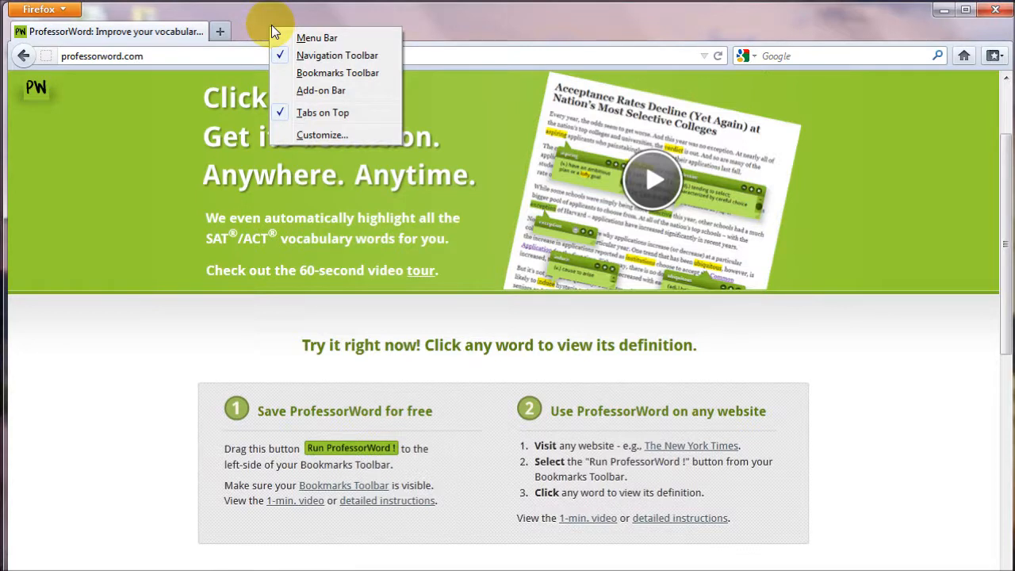
{"action": "mouse_move", "coordinate": [288, 75]}
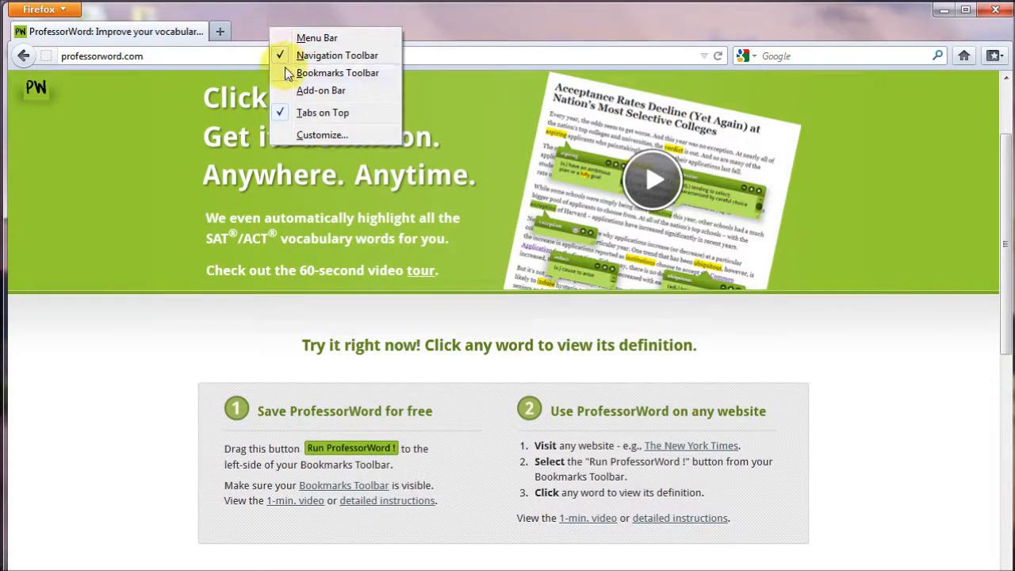
{"action": "mouse_move", "coordinate": [284, 78]}
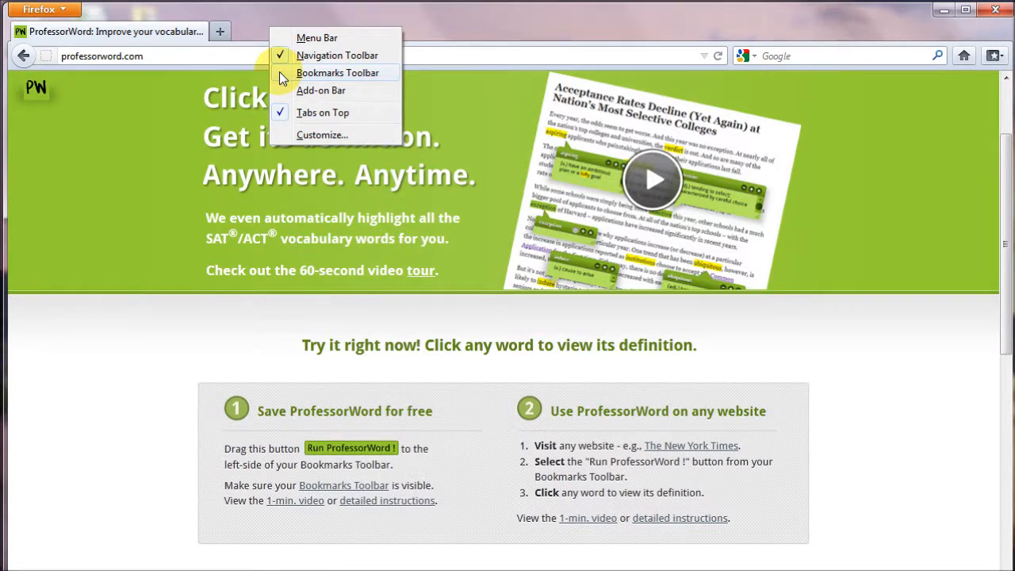
Step: Enable the Bookmarks Toolbar so its saved site shortcuts appear
{"action": "left_click", "coordinate": [337, 73]}
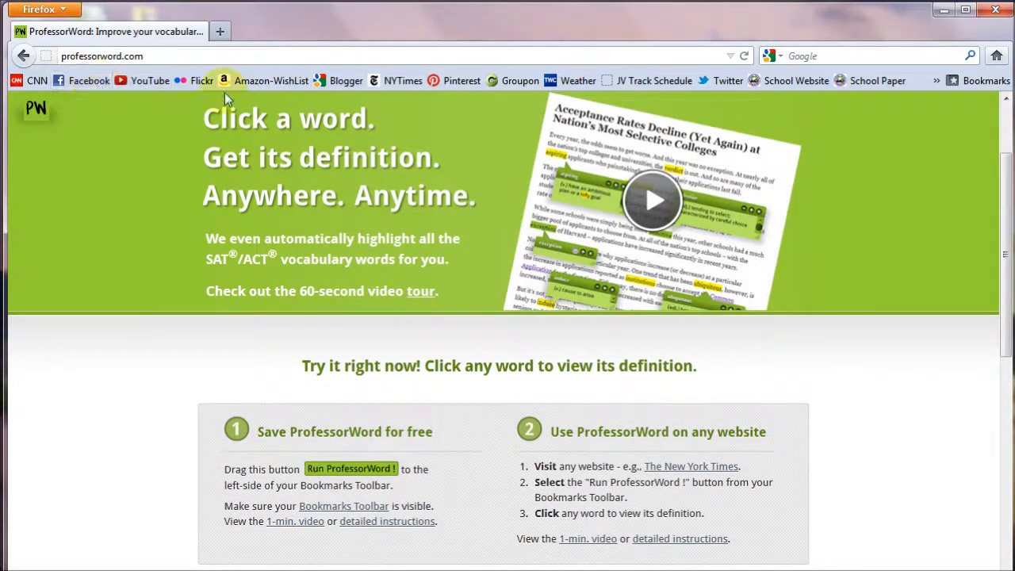
{"action": "mouse_move", "coordinate": [869, 79]}
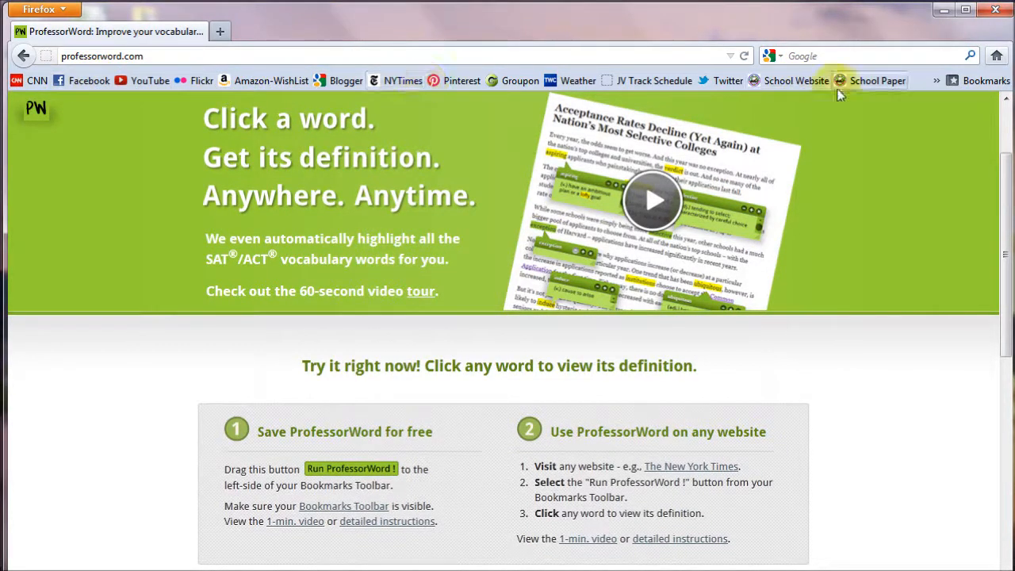
{"action": "mouse_move", "coordinate": [352, 460]}
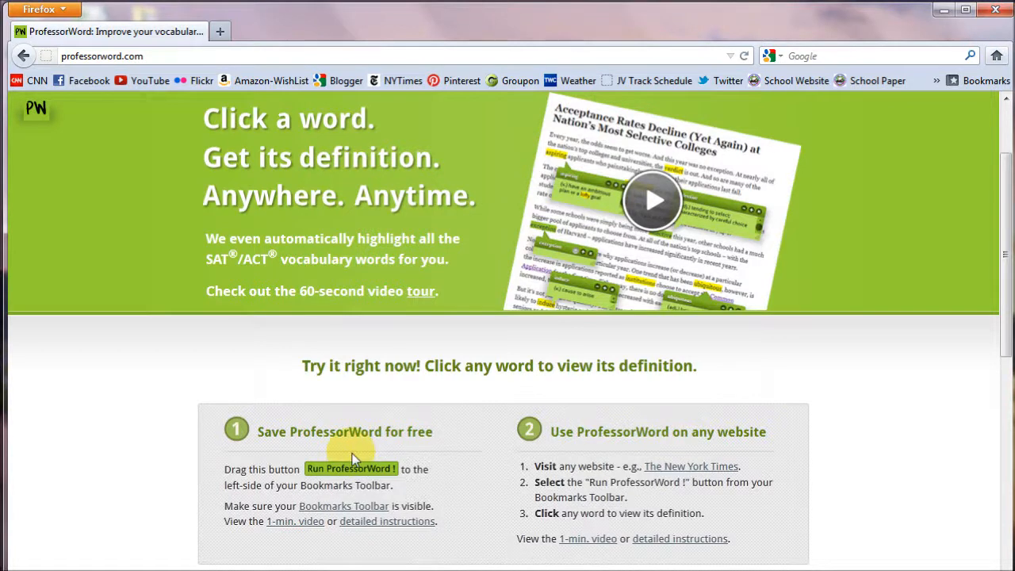
{"action": "mouse_move", "coordinate": [350, 469]}
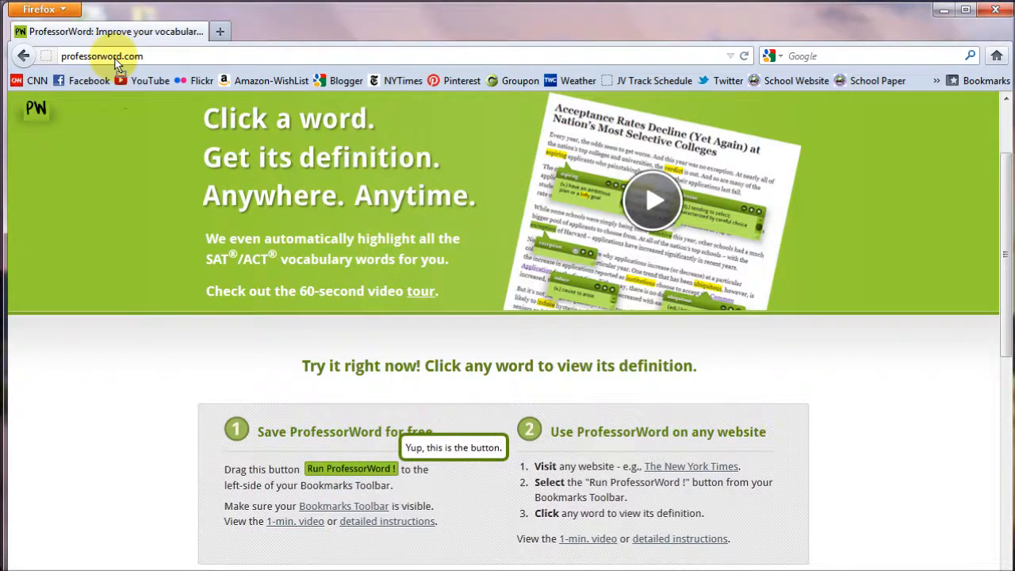
Step: Drop Run ProfessorWord! onto the Bookmarks Toolbar and switch to the NYTimes article tab
{"action": "left_click_drag", "start_coordinate": [349, 469], "coordinate": [167, 79]}
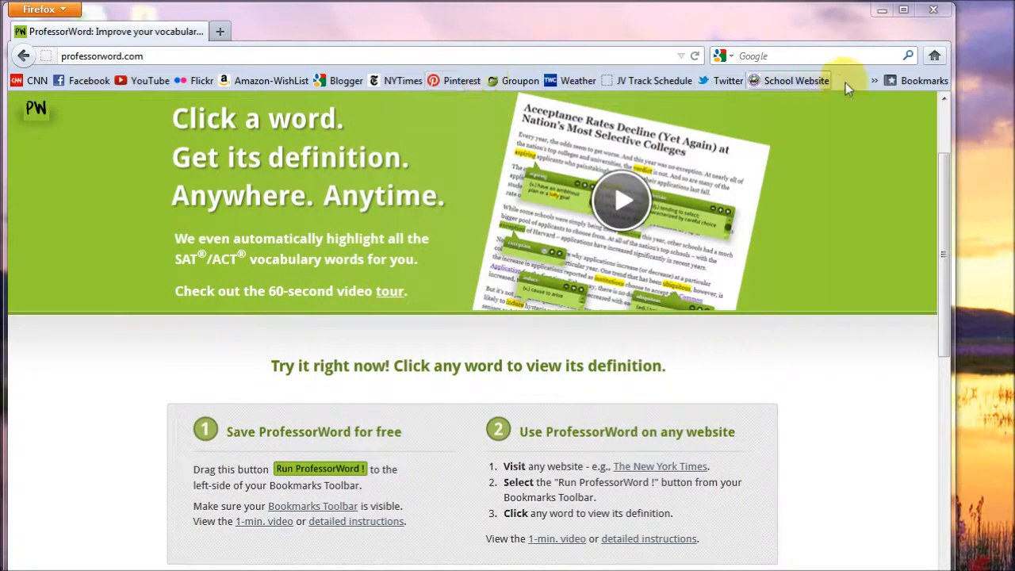
{"action": "left_click", "coordinate": [875, 79]}
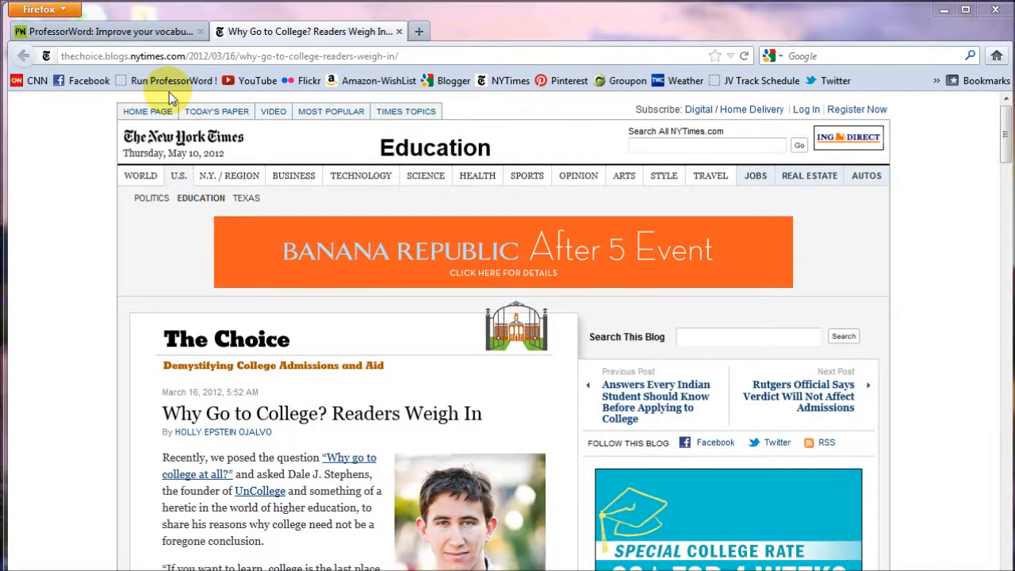
Step: Run ProfessorWord on the article, finding 87 vocabulary words, and view definitions for words like dogma and revived
{"action": "left_click", "coordinate": [173, 79]}
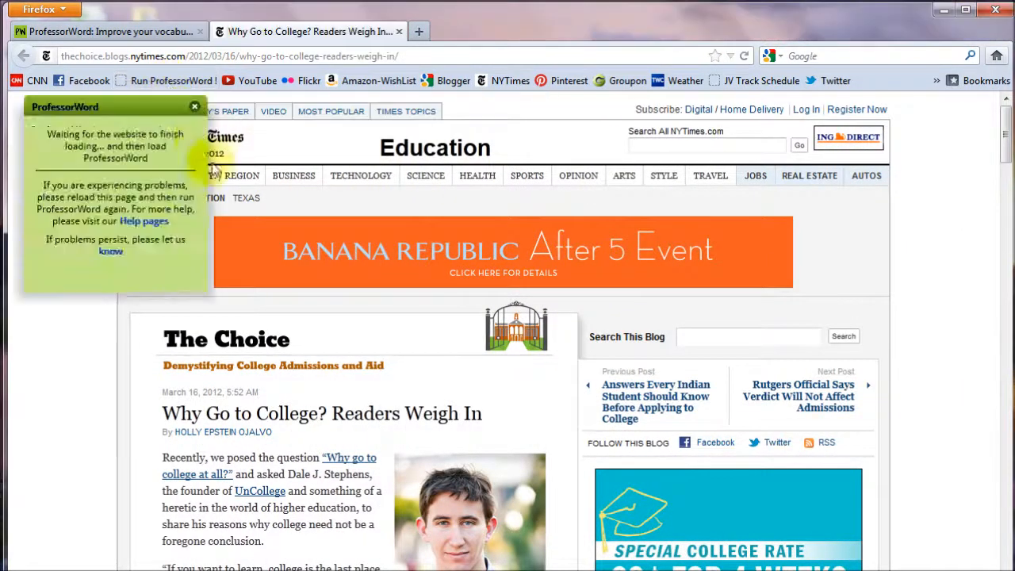
{"action": "left_click", "coordinate": [193, 105]}
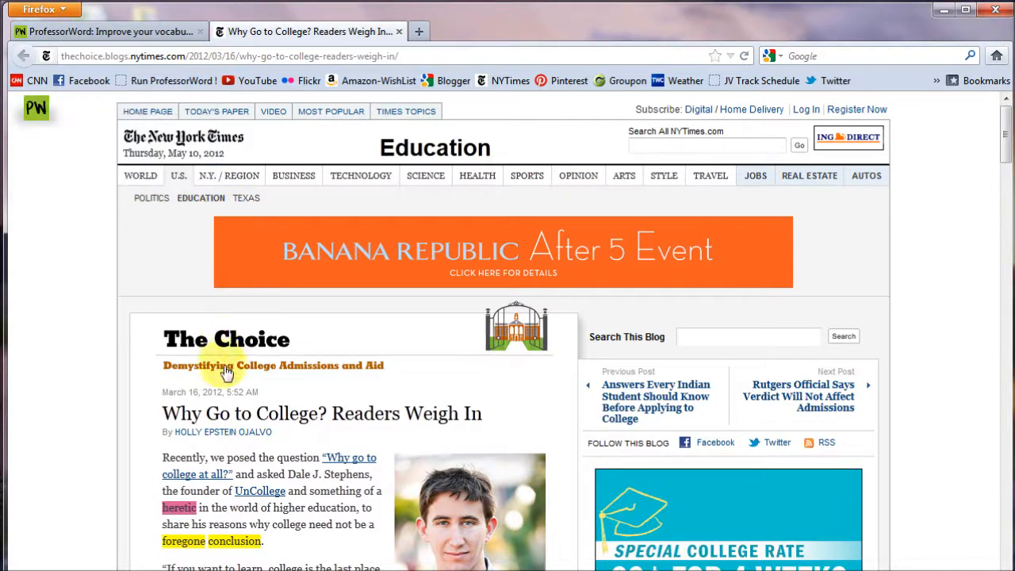
{"action": "left_click", "coordinate": [34, 107]}
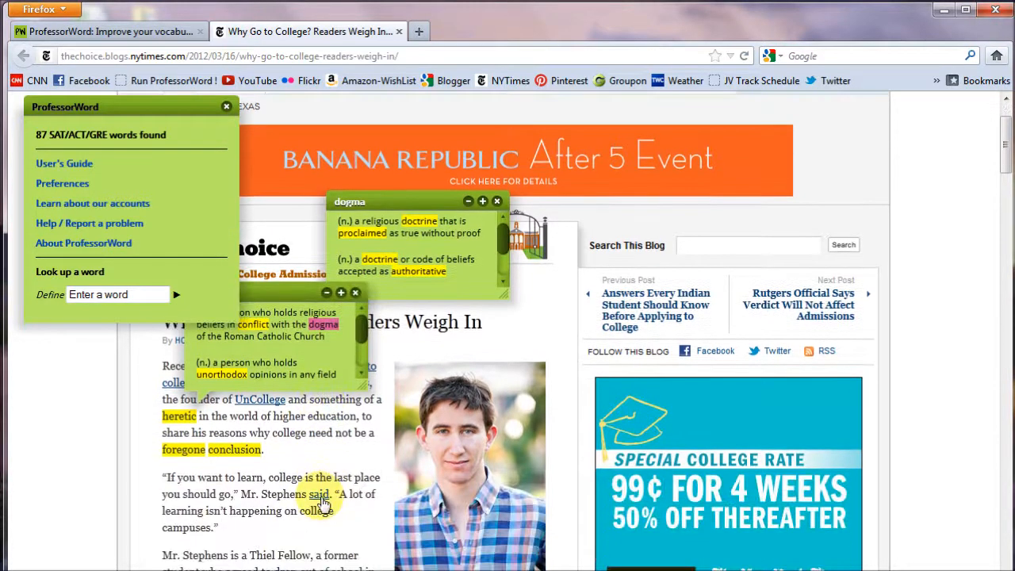
{"action": "scroll", "scroll_direction": "down", "scroll_amount": 3}
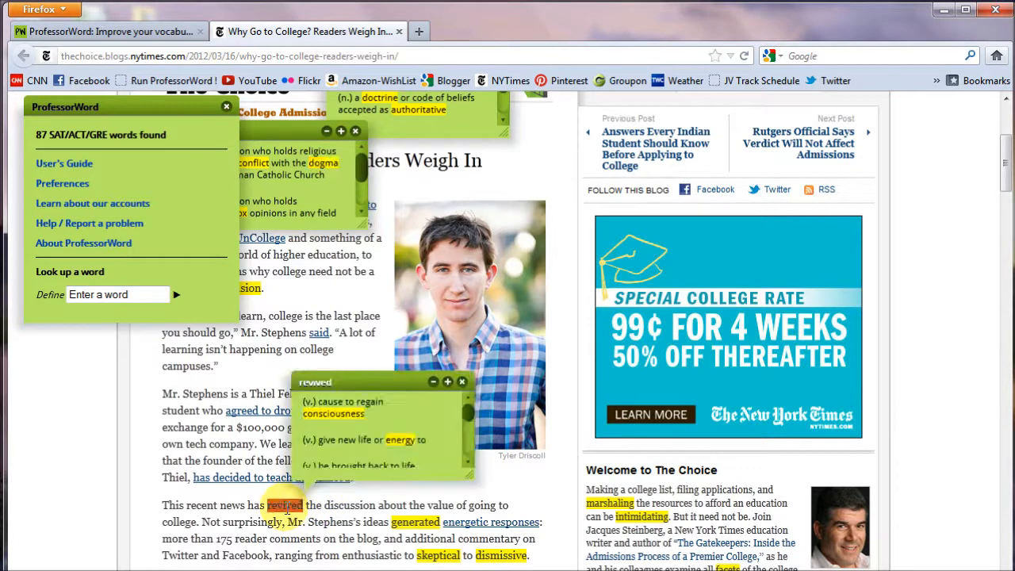
{"action": "scroll", "scroll_direction": "down", "scroll_amount": 3}
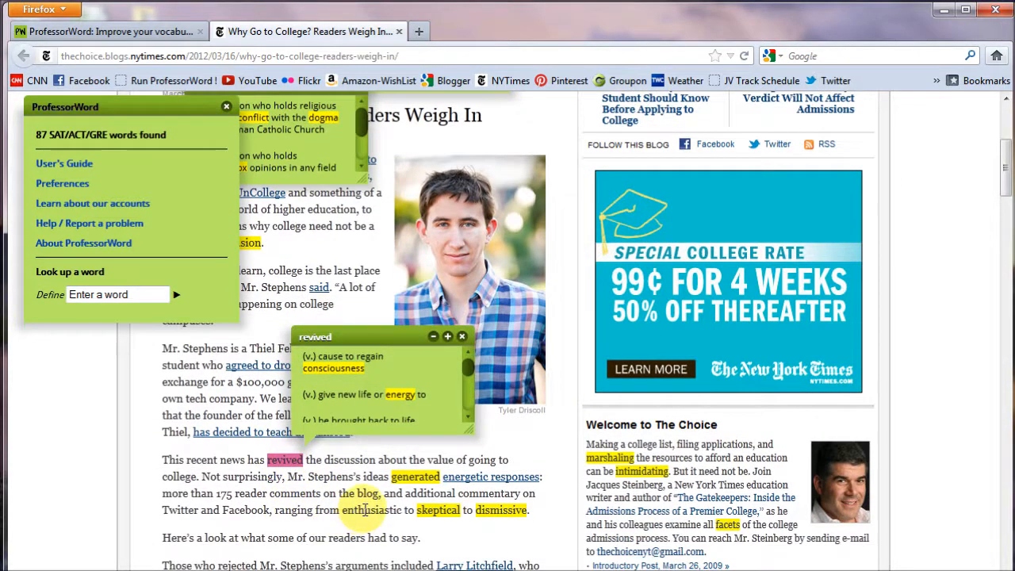